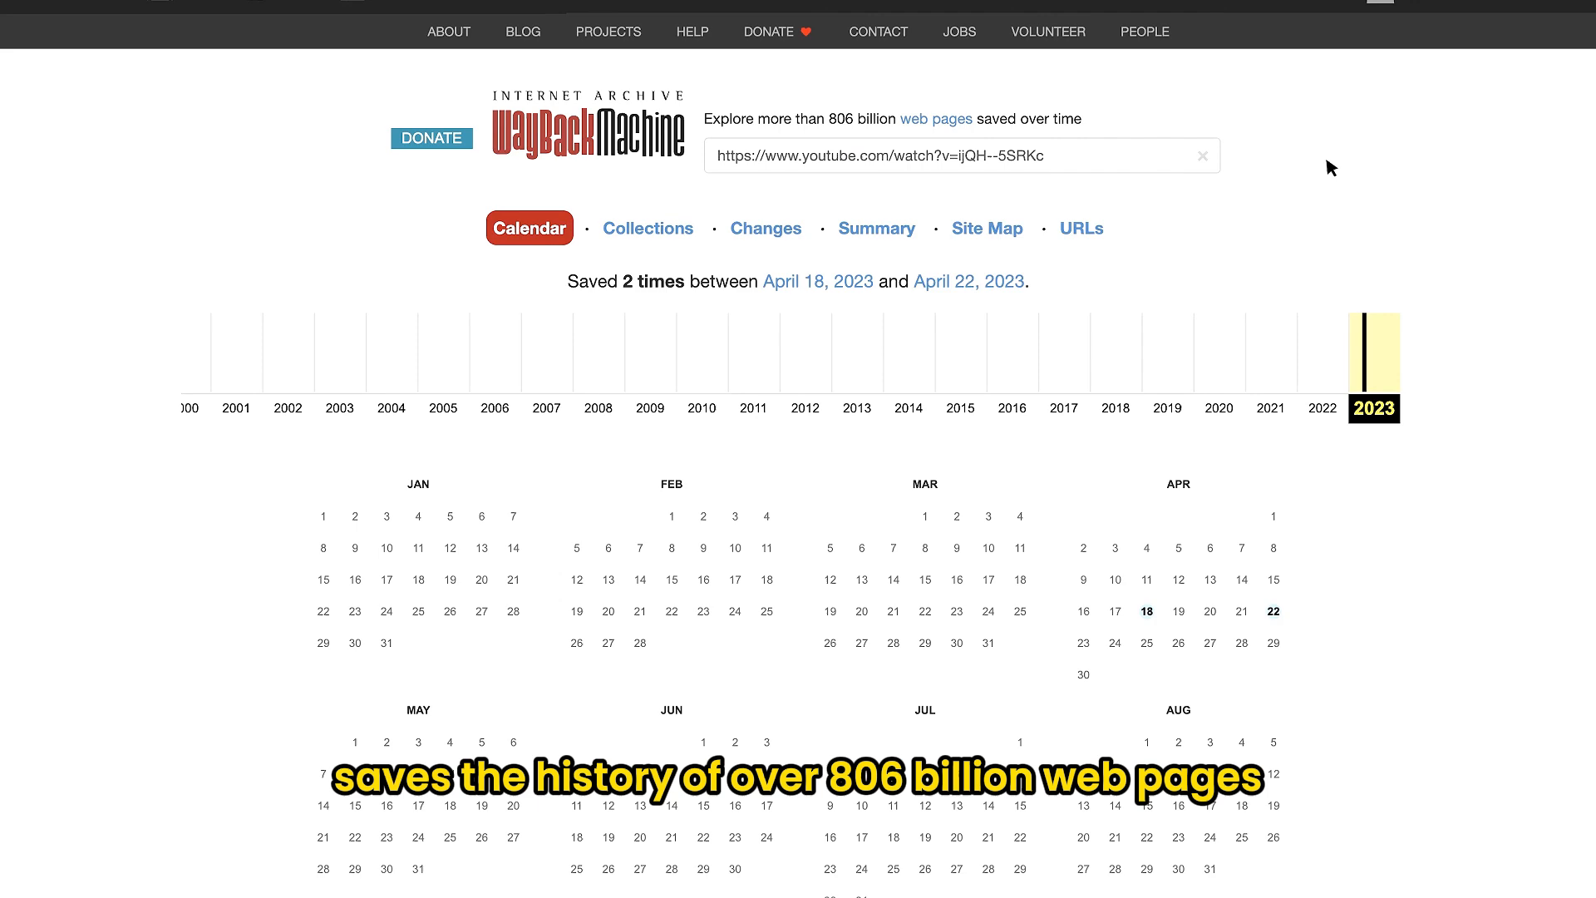
Step: Copy the link address of the [Deleted video] playlist entry in the Wayback Machine
scroll(down, 3)
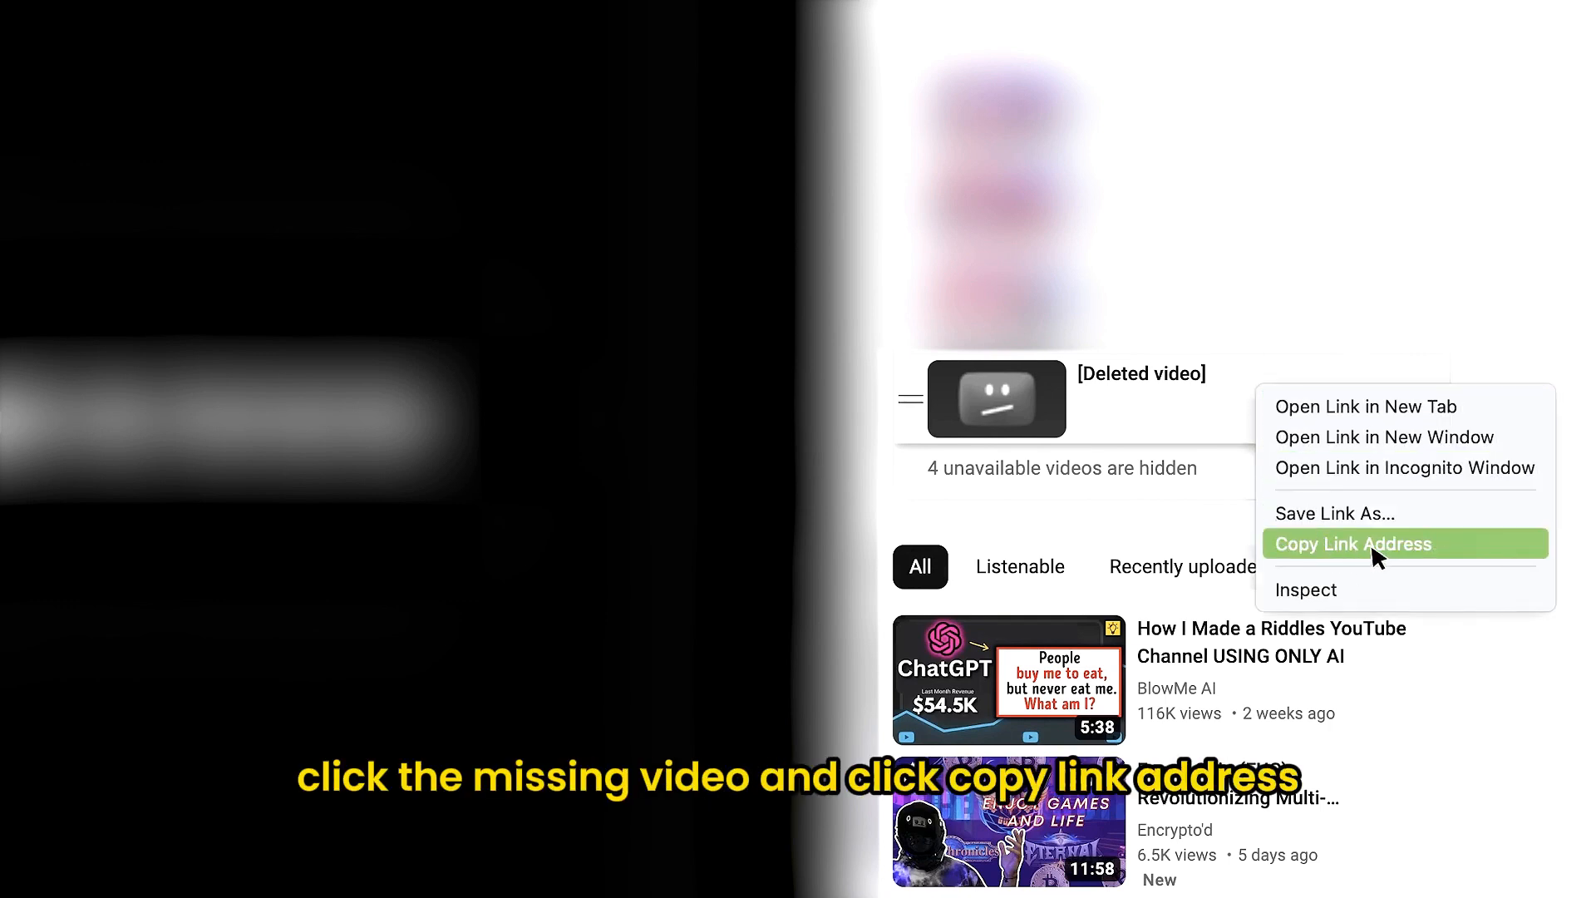
click(1352, 543)
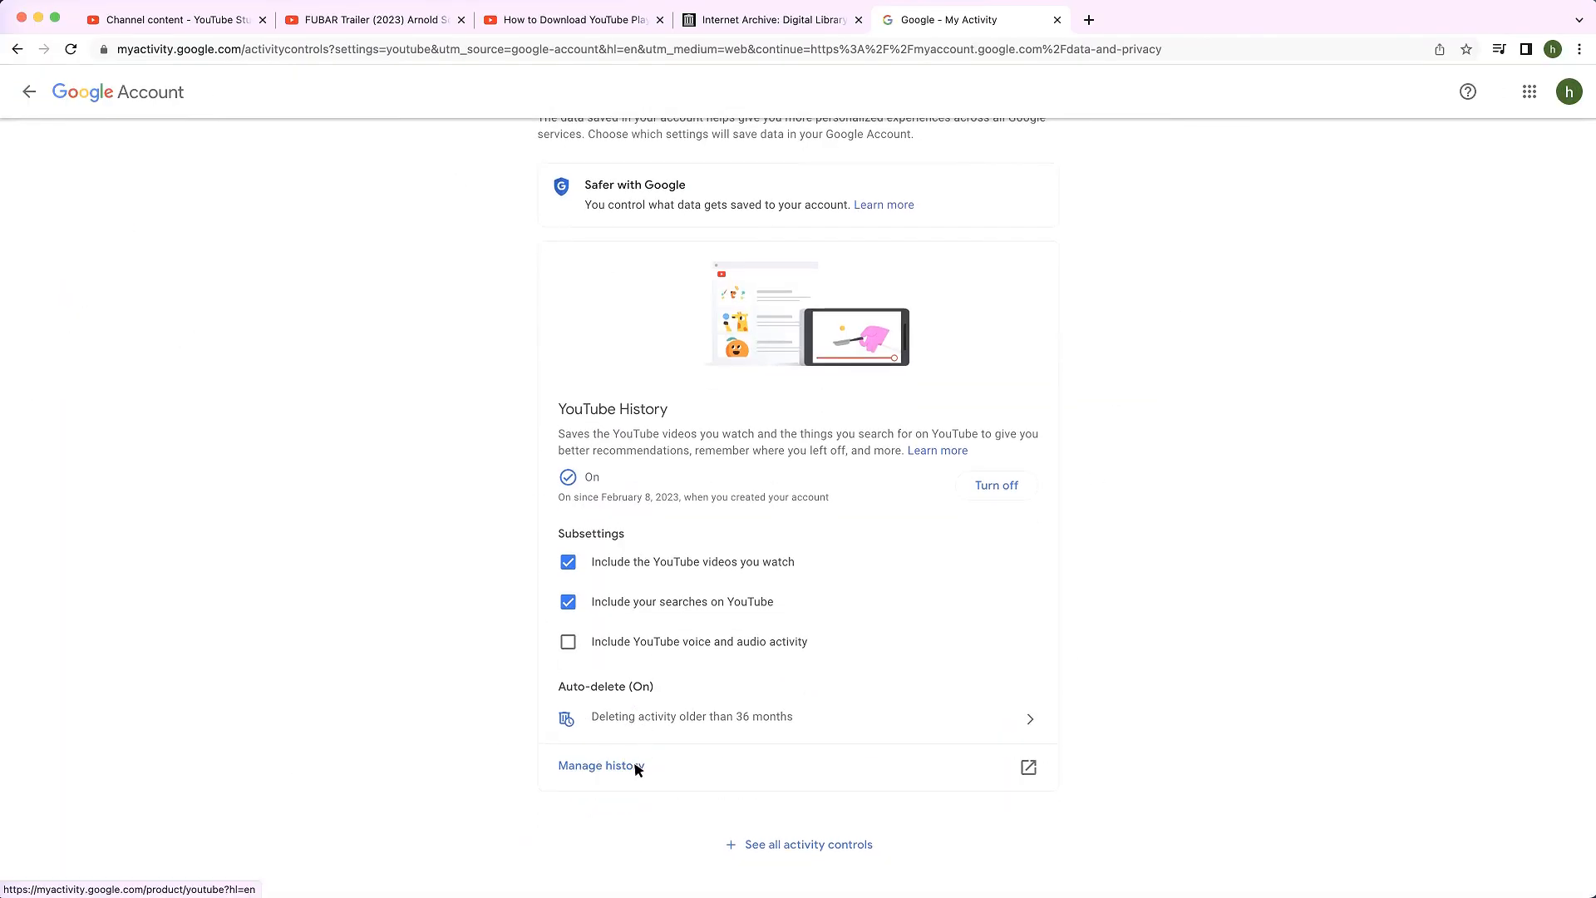
Step: Locate the deleted video's watch link in the full YouTube watch history
click(599, 765)
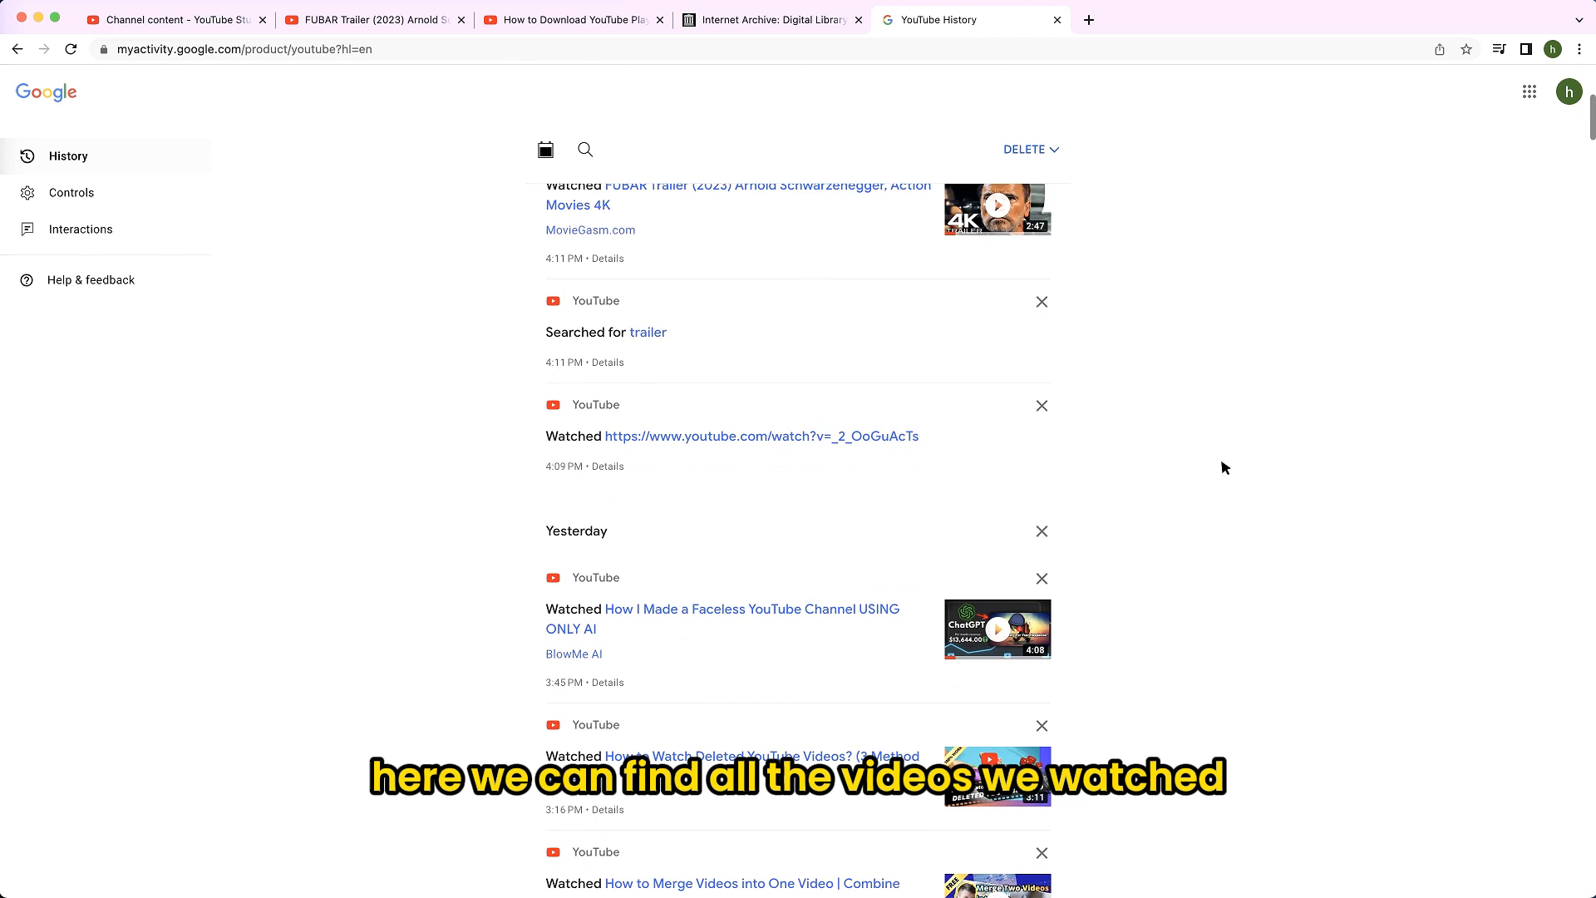
scroll(down, 3)
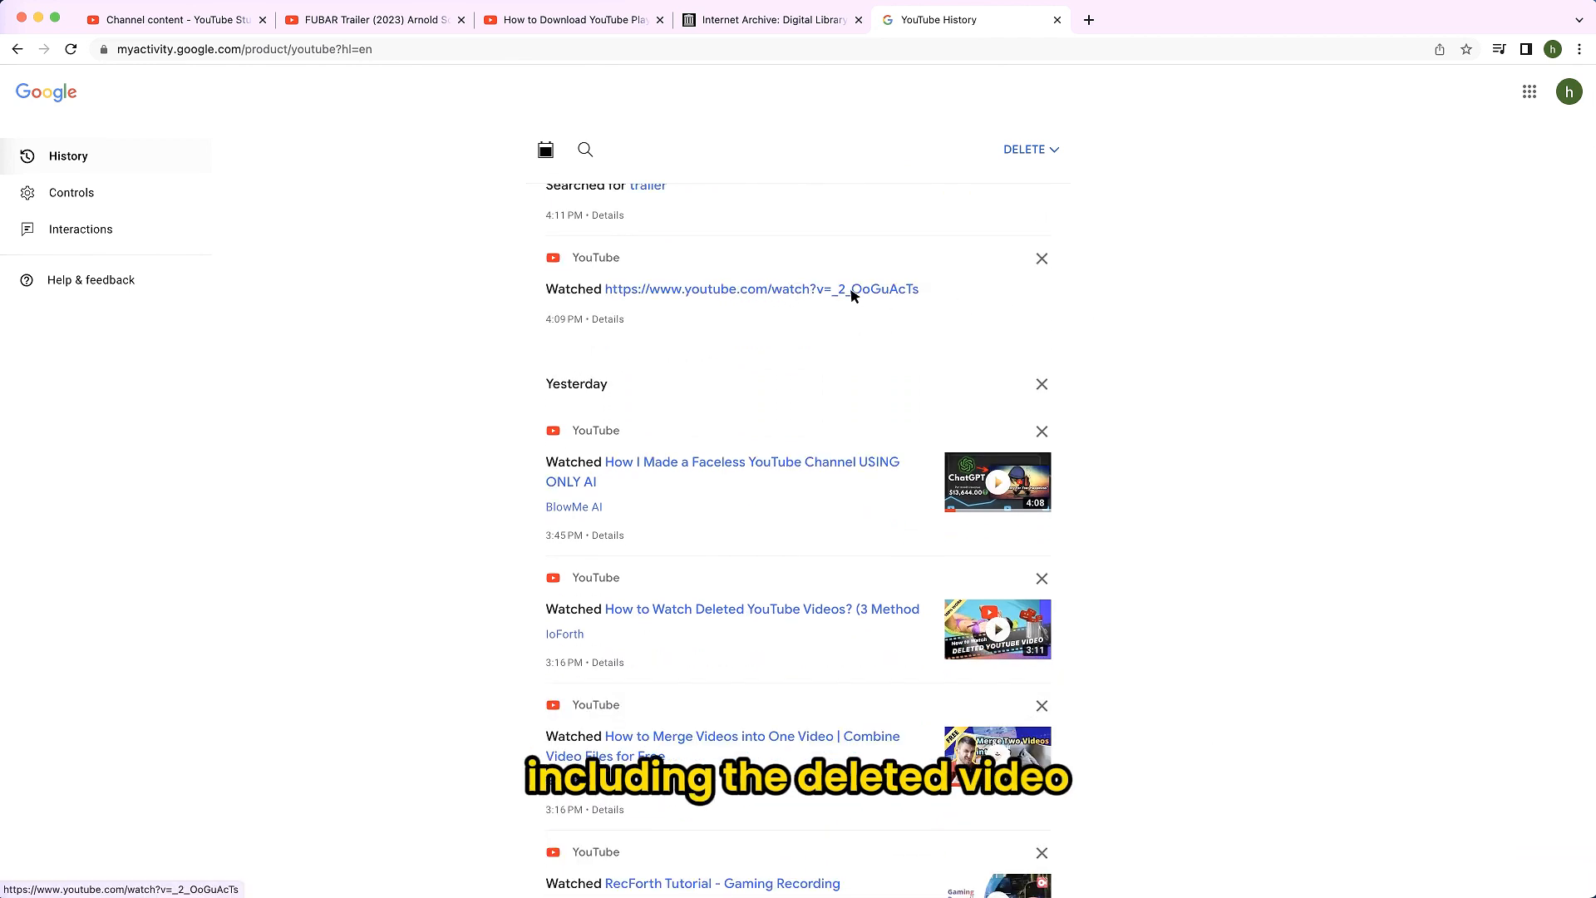
click(759, 290)
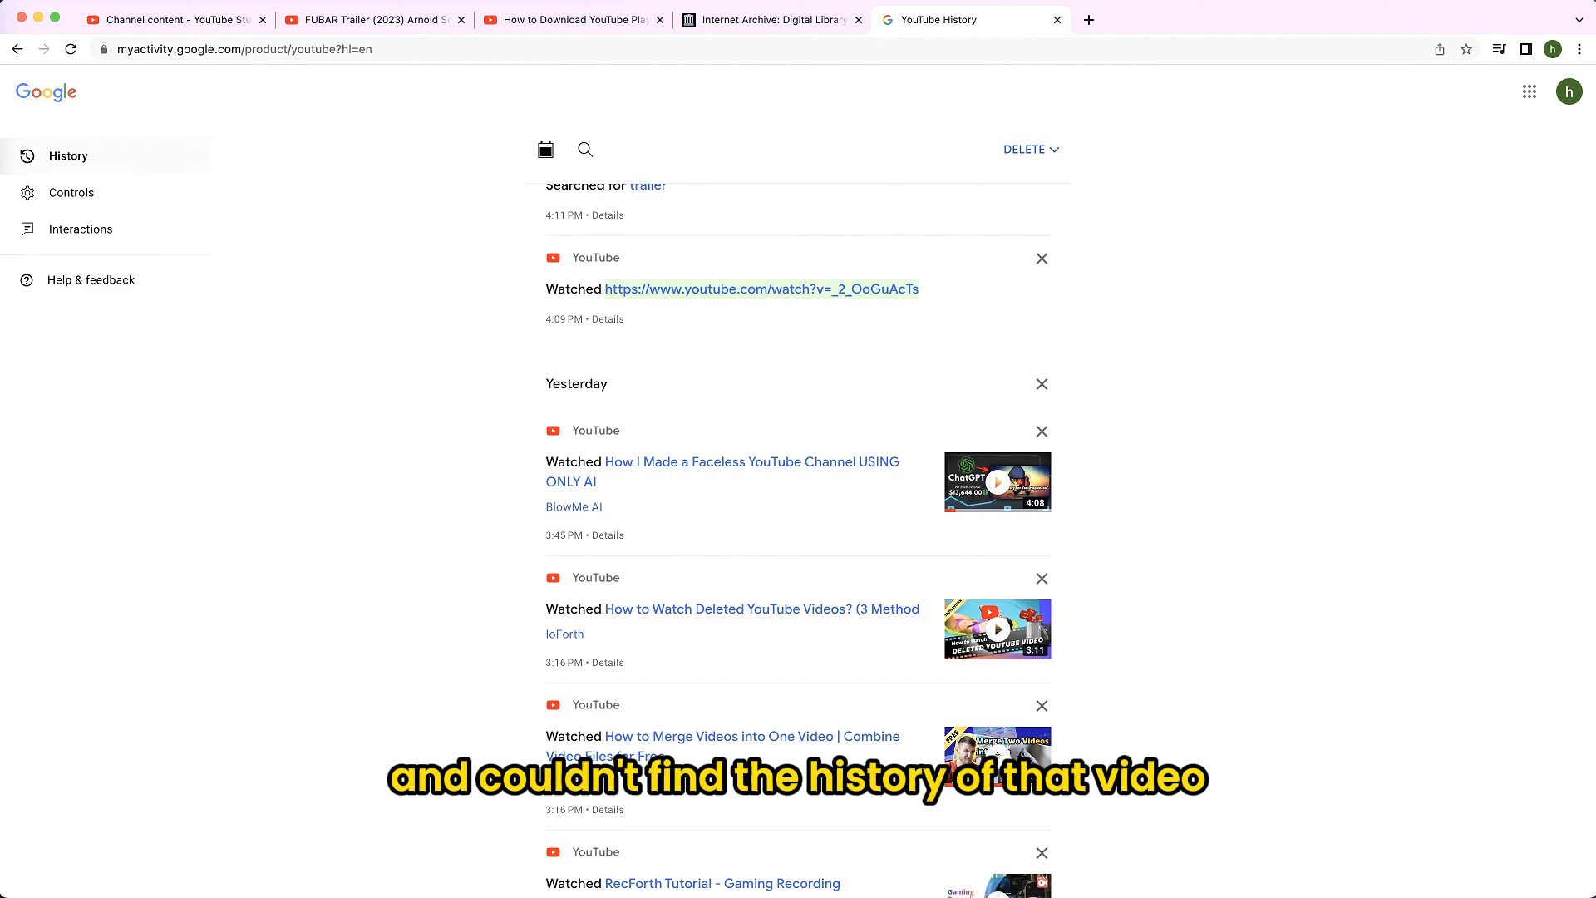
Step: Browse the history date filter calendar, then cancel without choosing a date
click(546, 149)
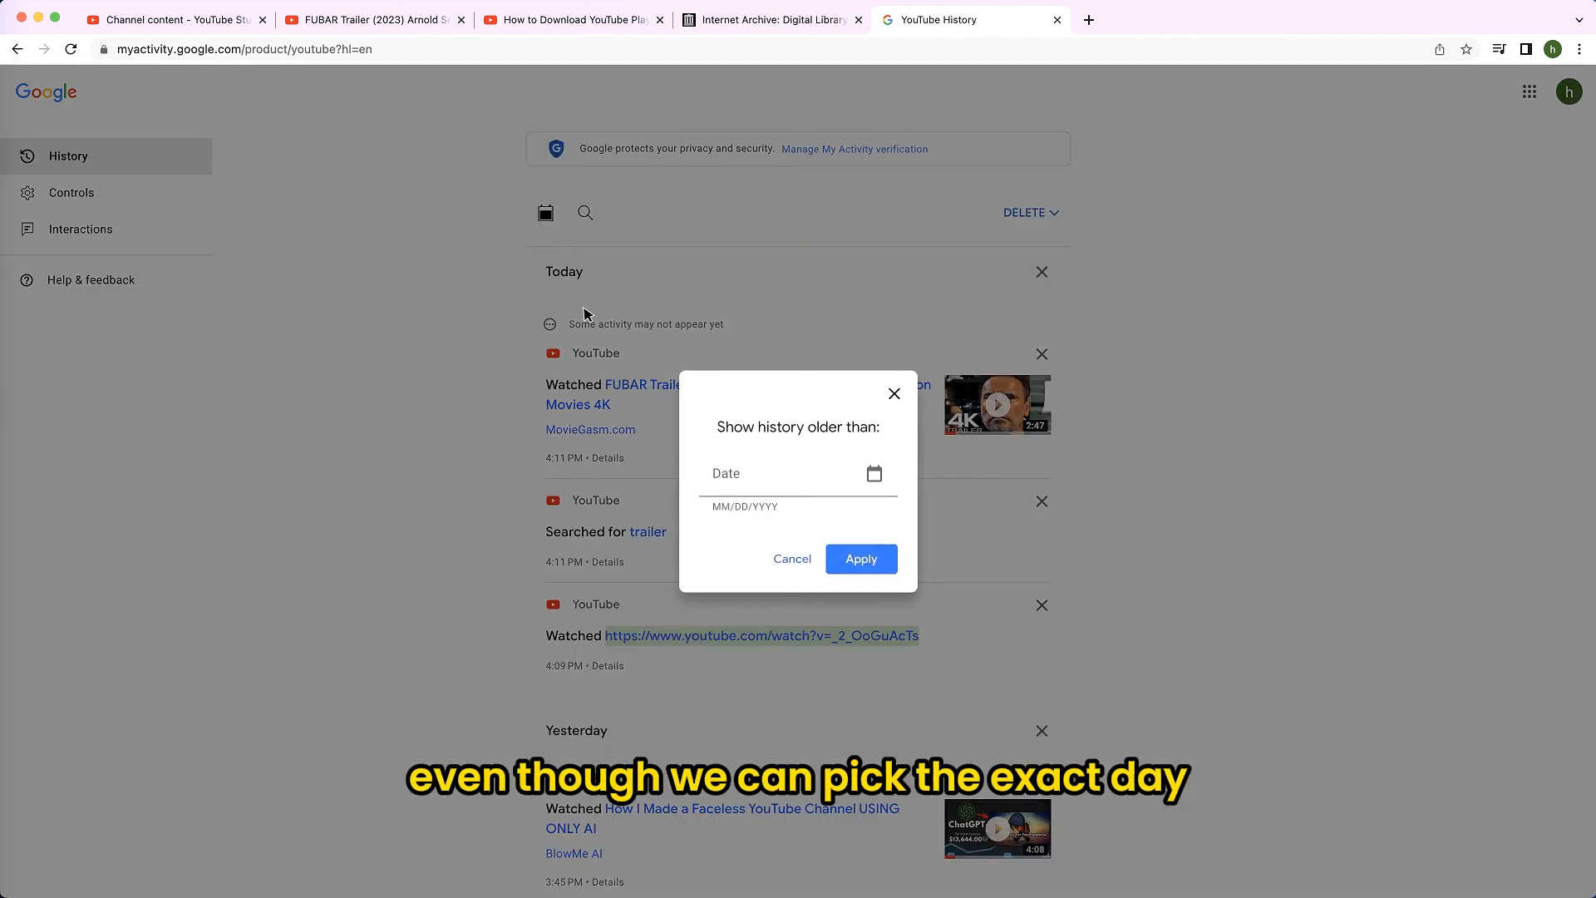
click(874, 473)
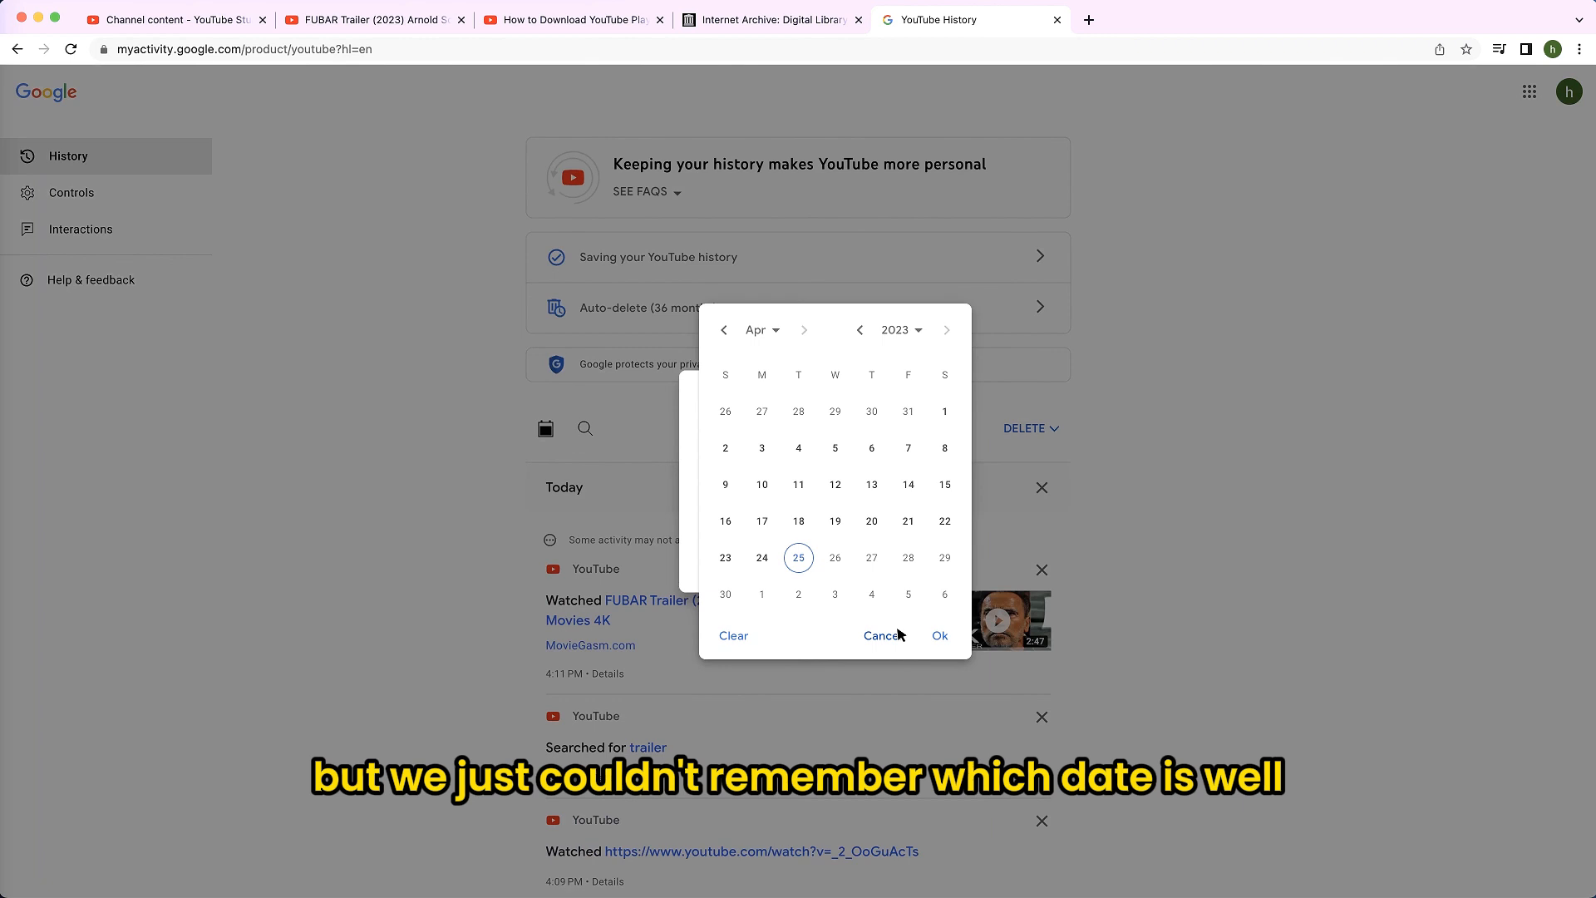
click(879, 635)
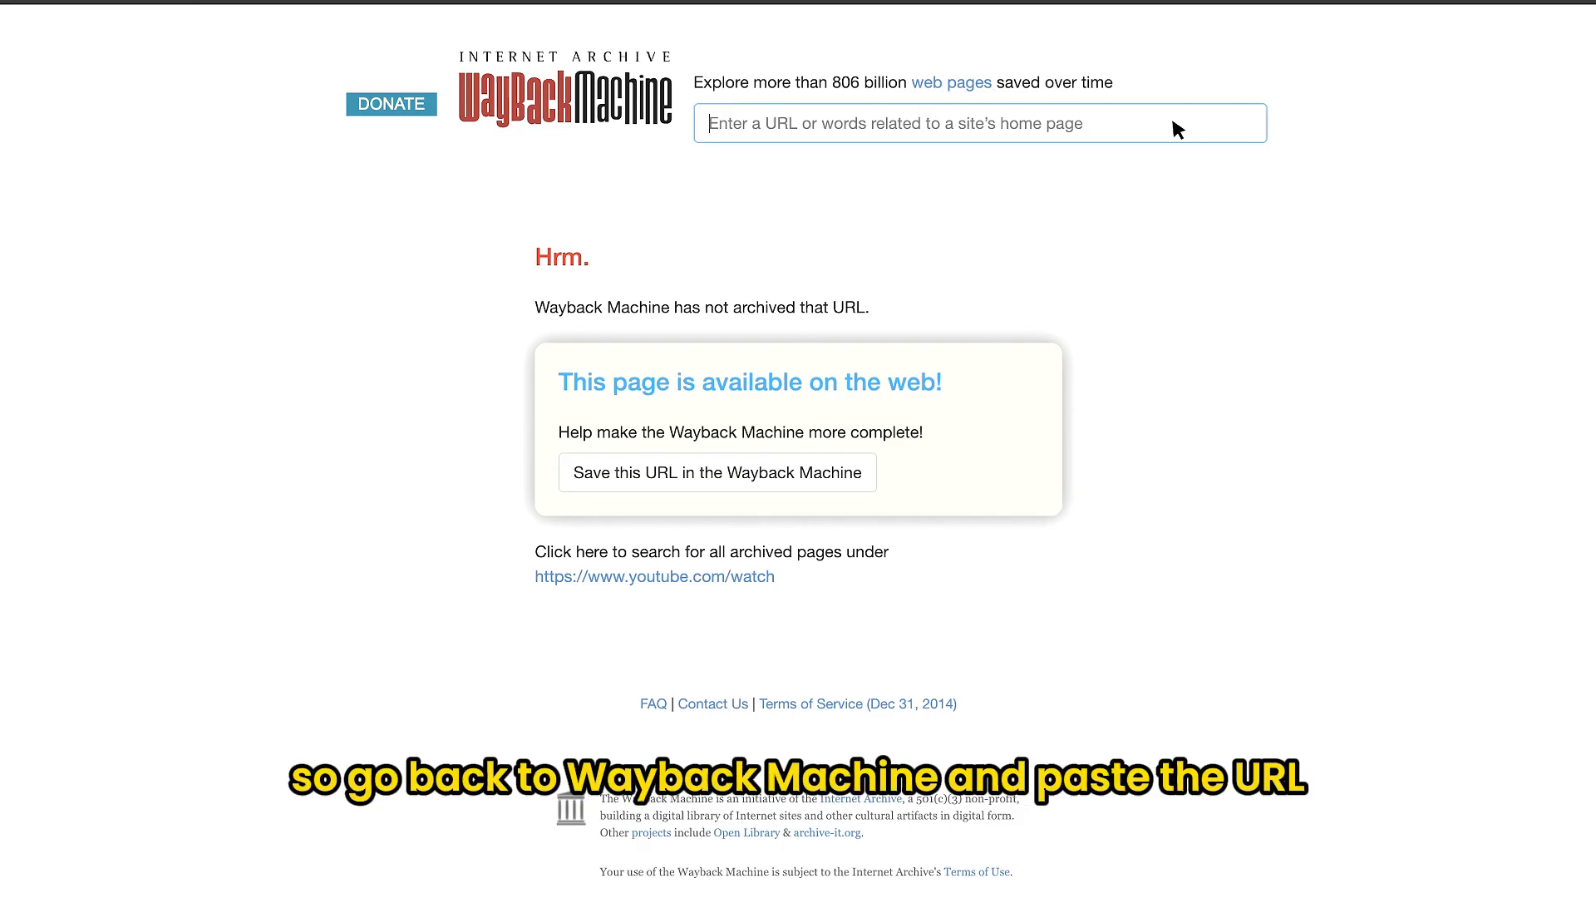
text(https://www.youtube.com/watch?v=ijQH--5SRKc)
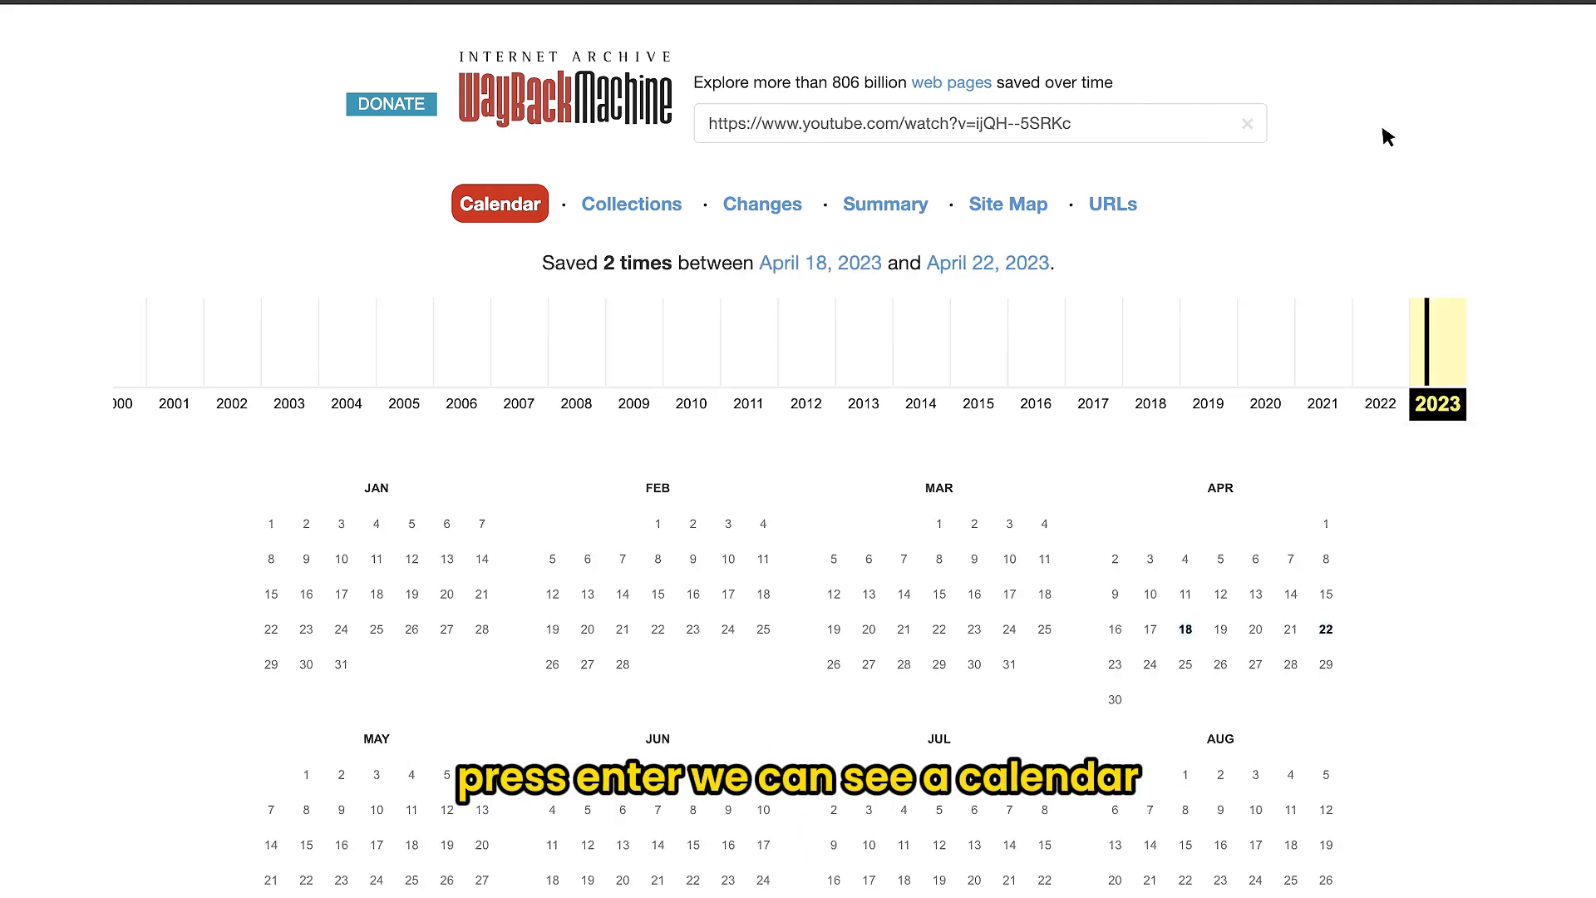
scroll(down, 3)
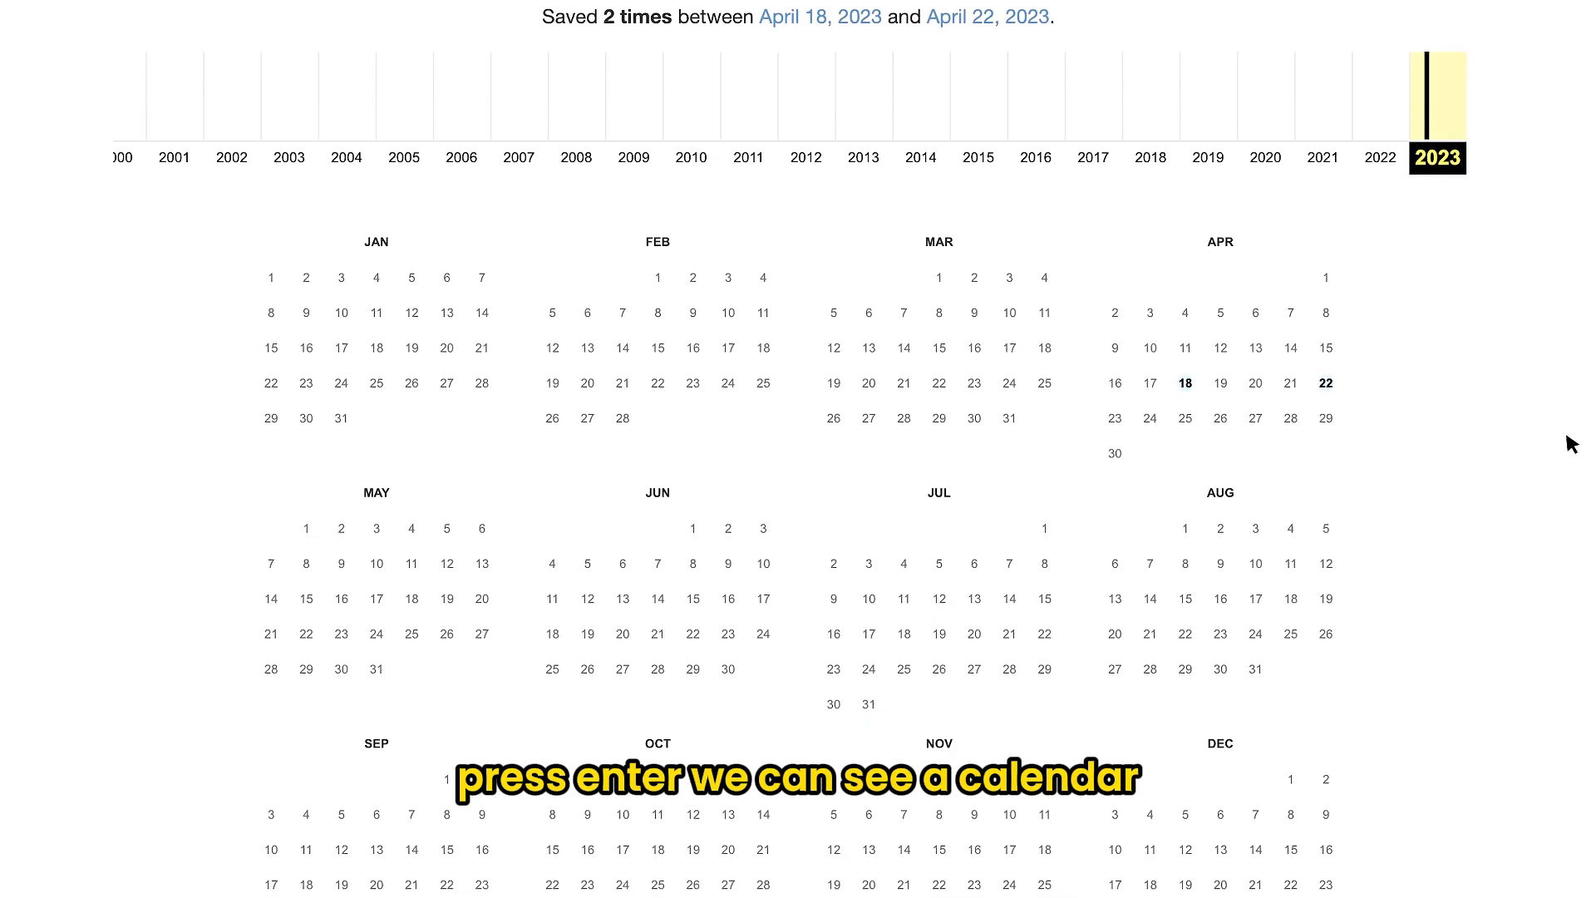
scroll(down, 3)
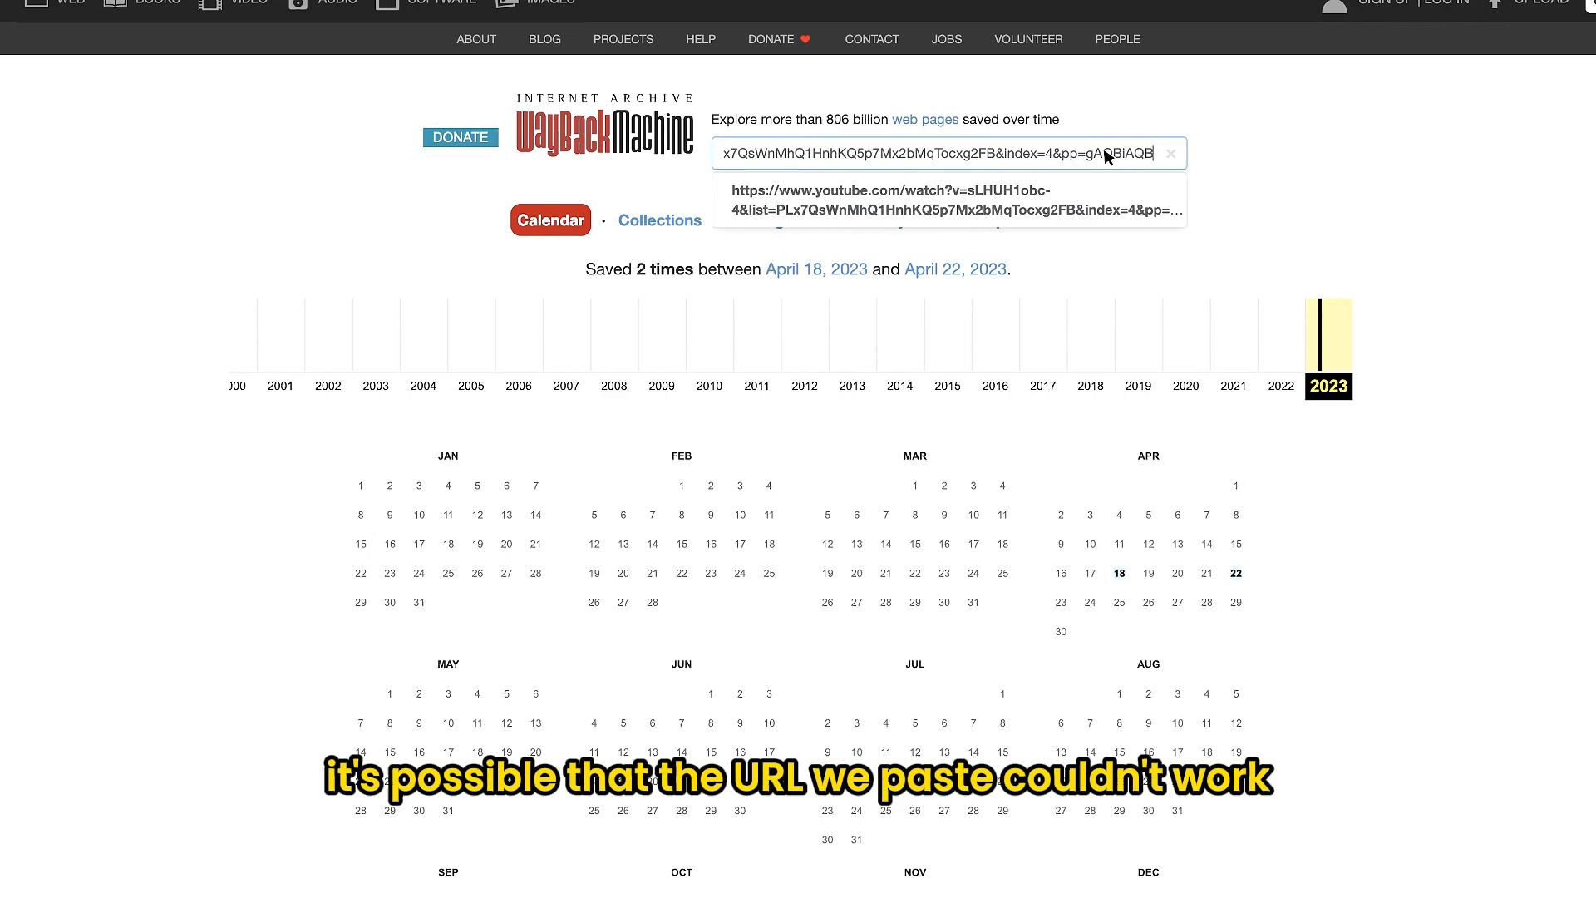
key(Enter)
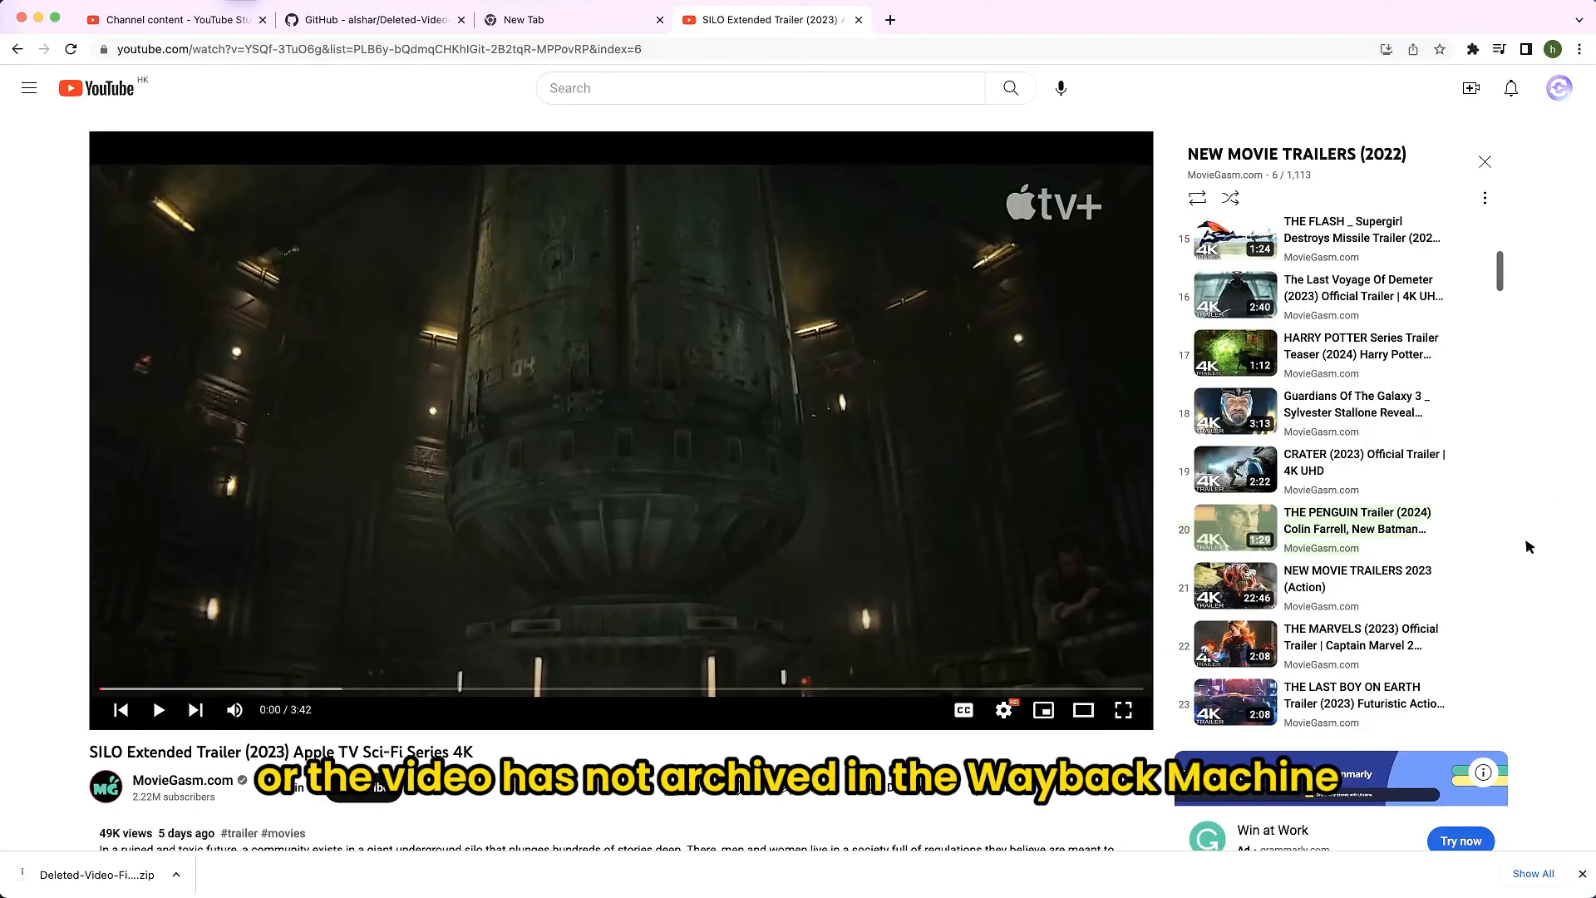
Step: Search Google for the selected watch ID from the trailer's video URL
right_click(1354, 529)
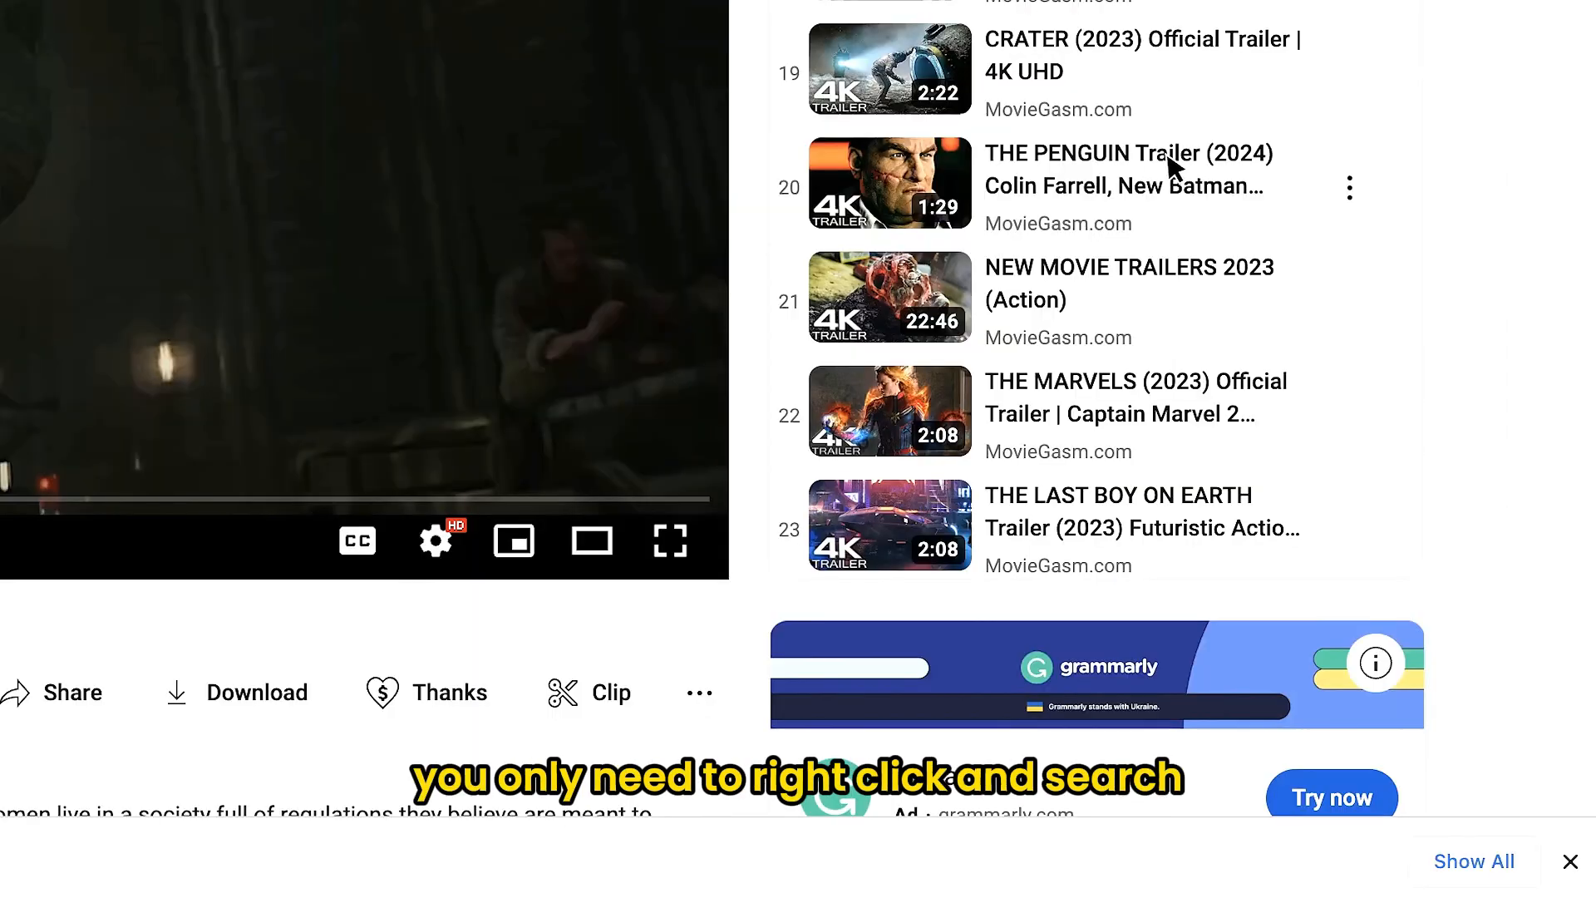
right_click(1128, 168)
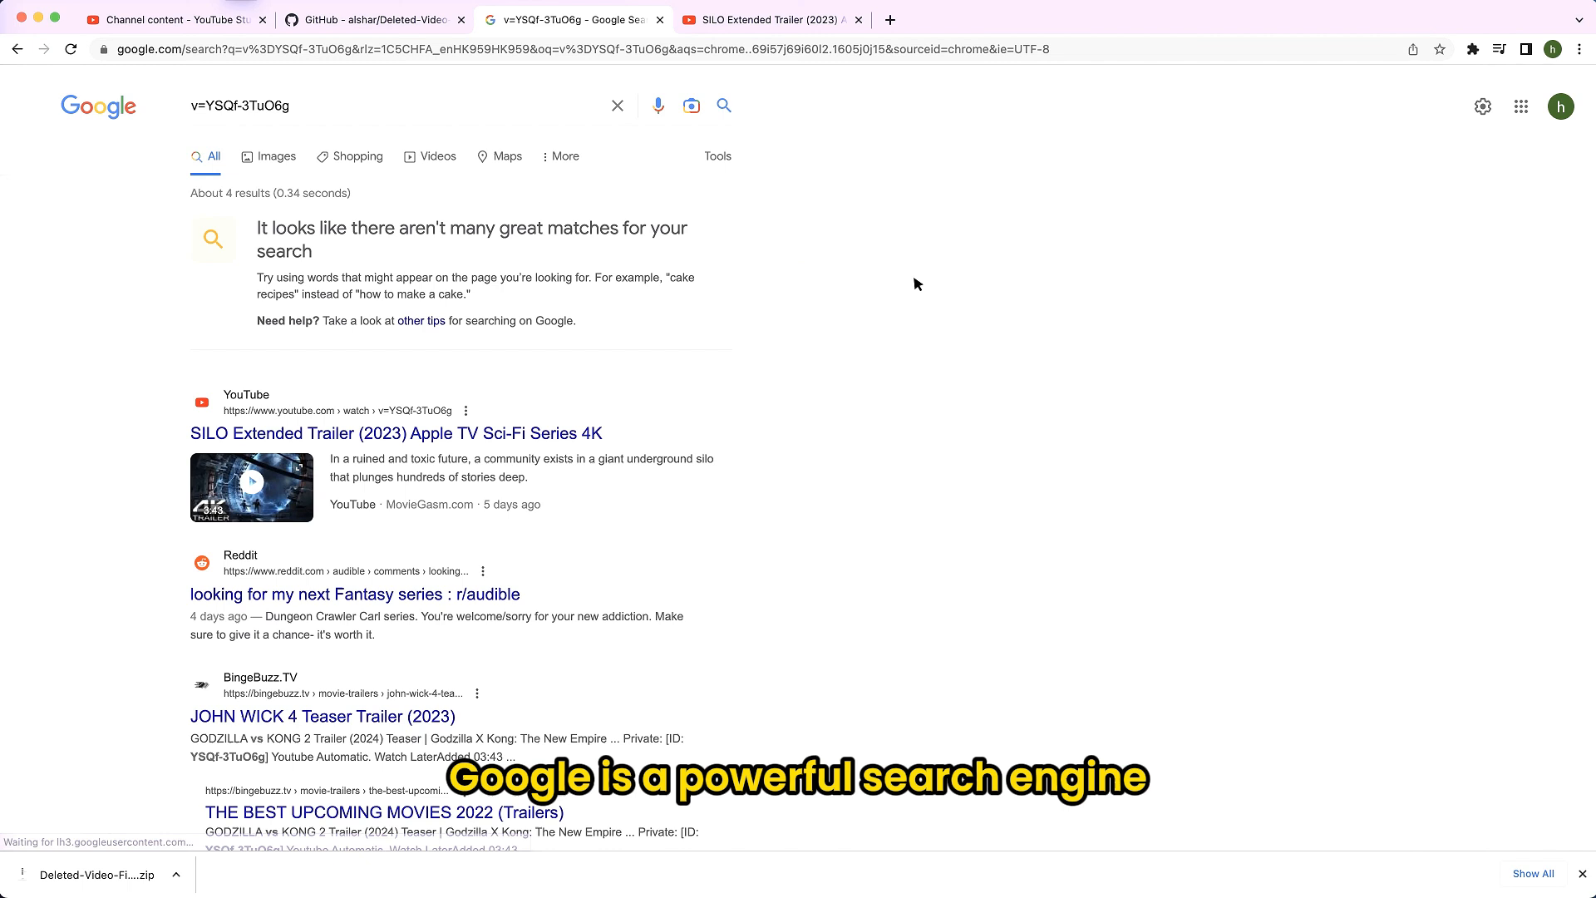
Step: Review the SILO trailer results, then search Google for watch ID v=jNQXAC9IVRw
scroll(down, 3)
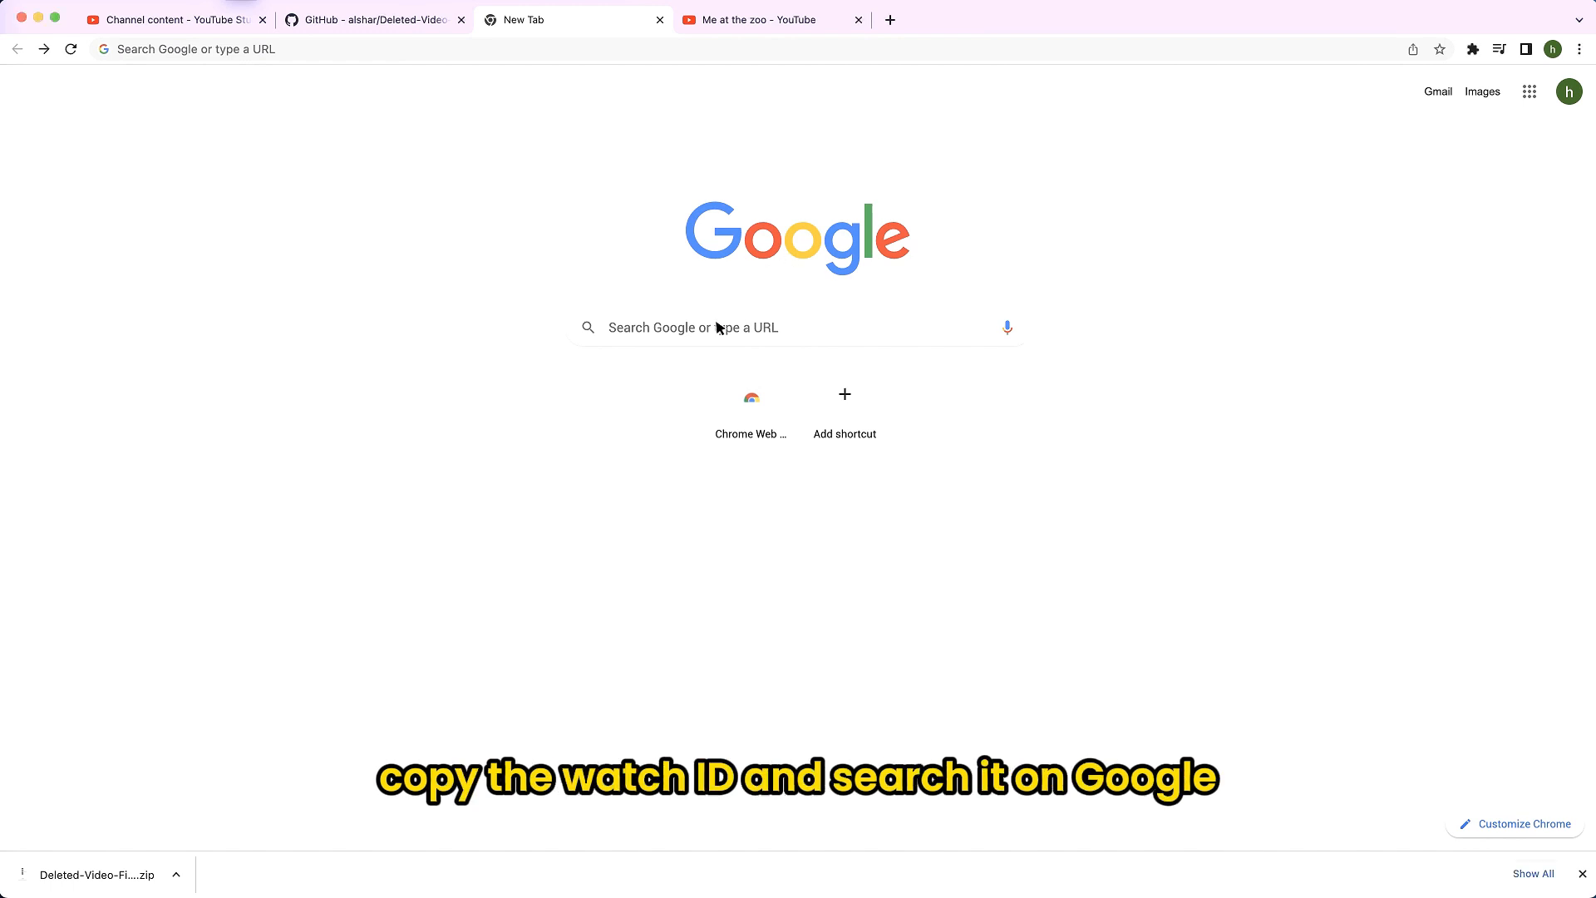
text(v=jNQXAC9IVRw)
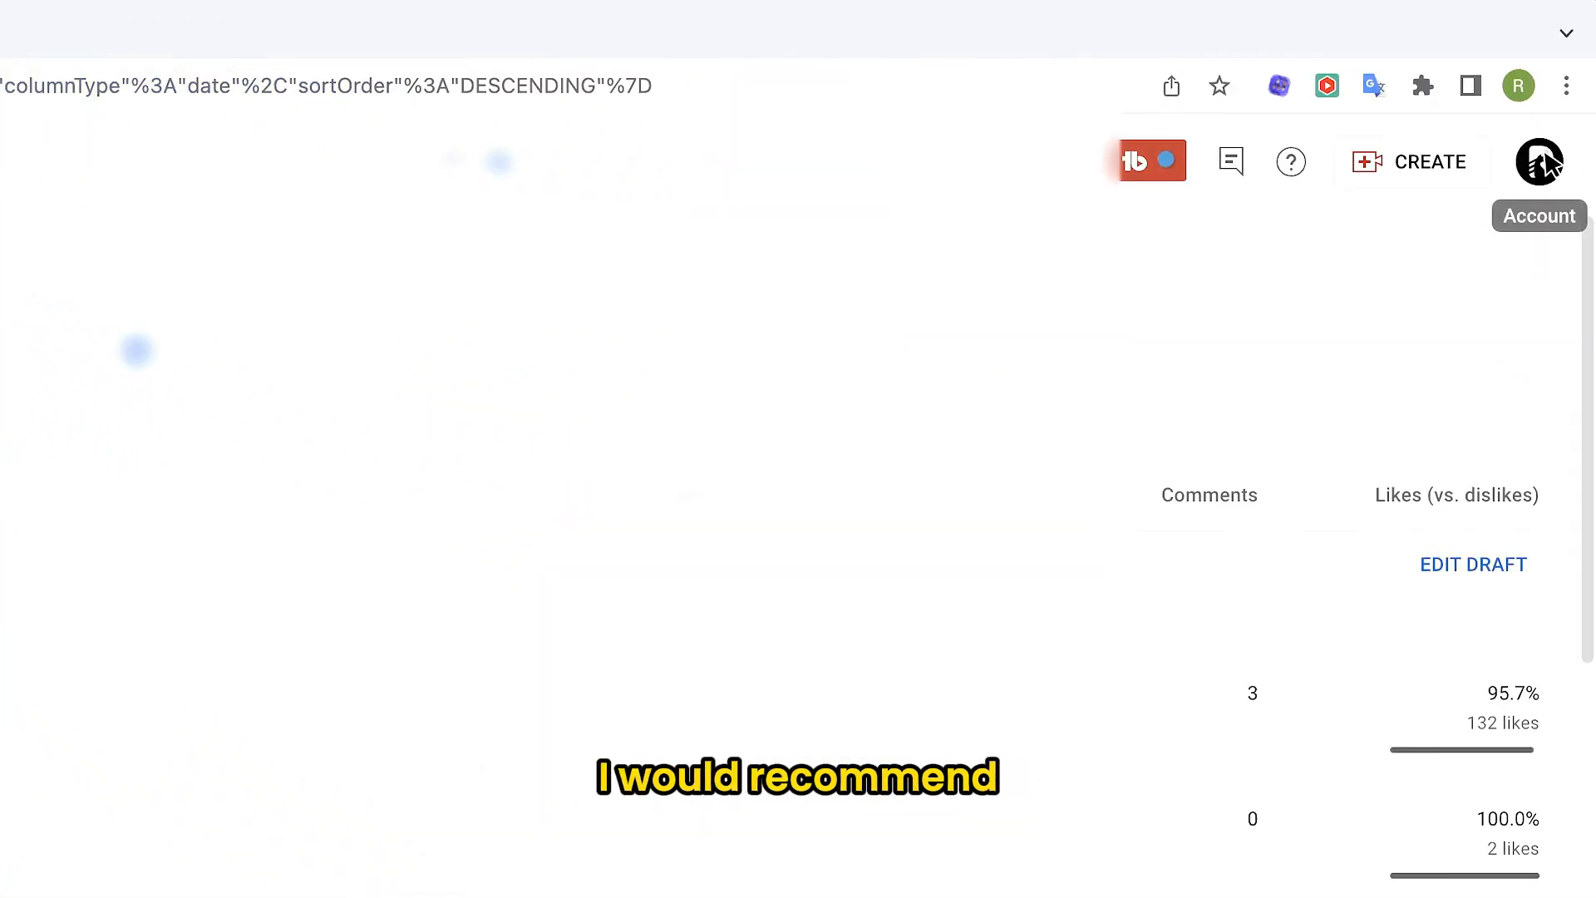
Step: Choose Send feedback from the account menu and focus the Describe your feedback box
click(1538, 160)
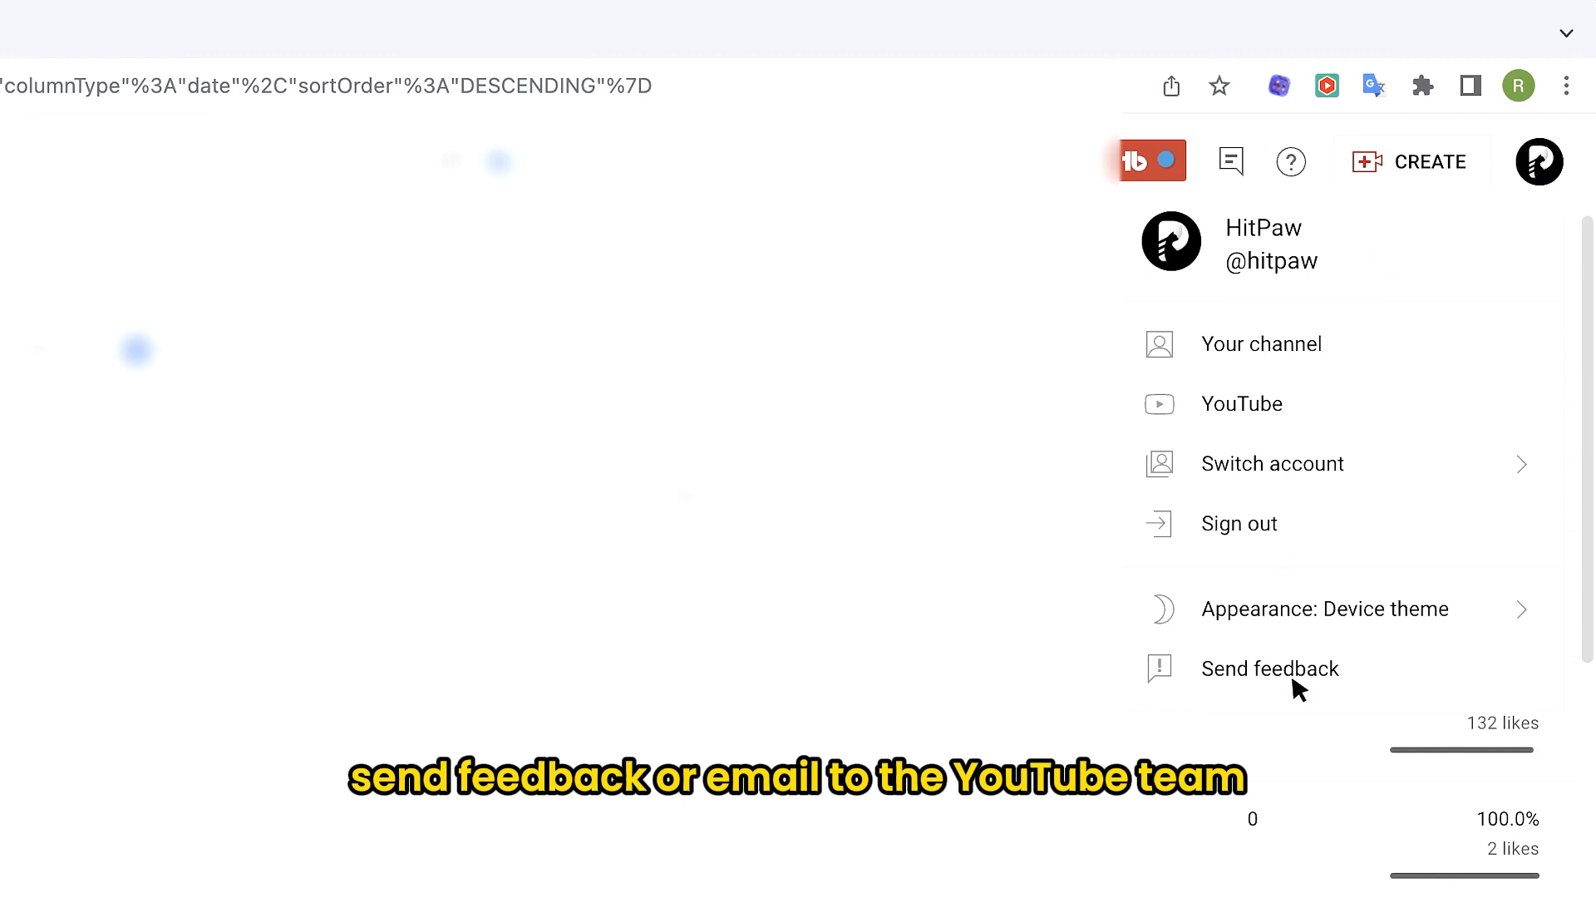
click(1269, 668)
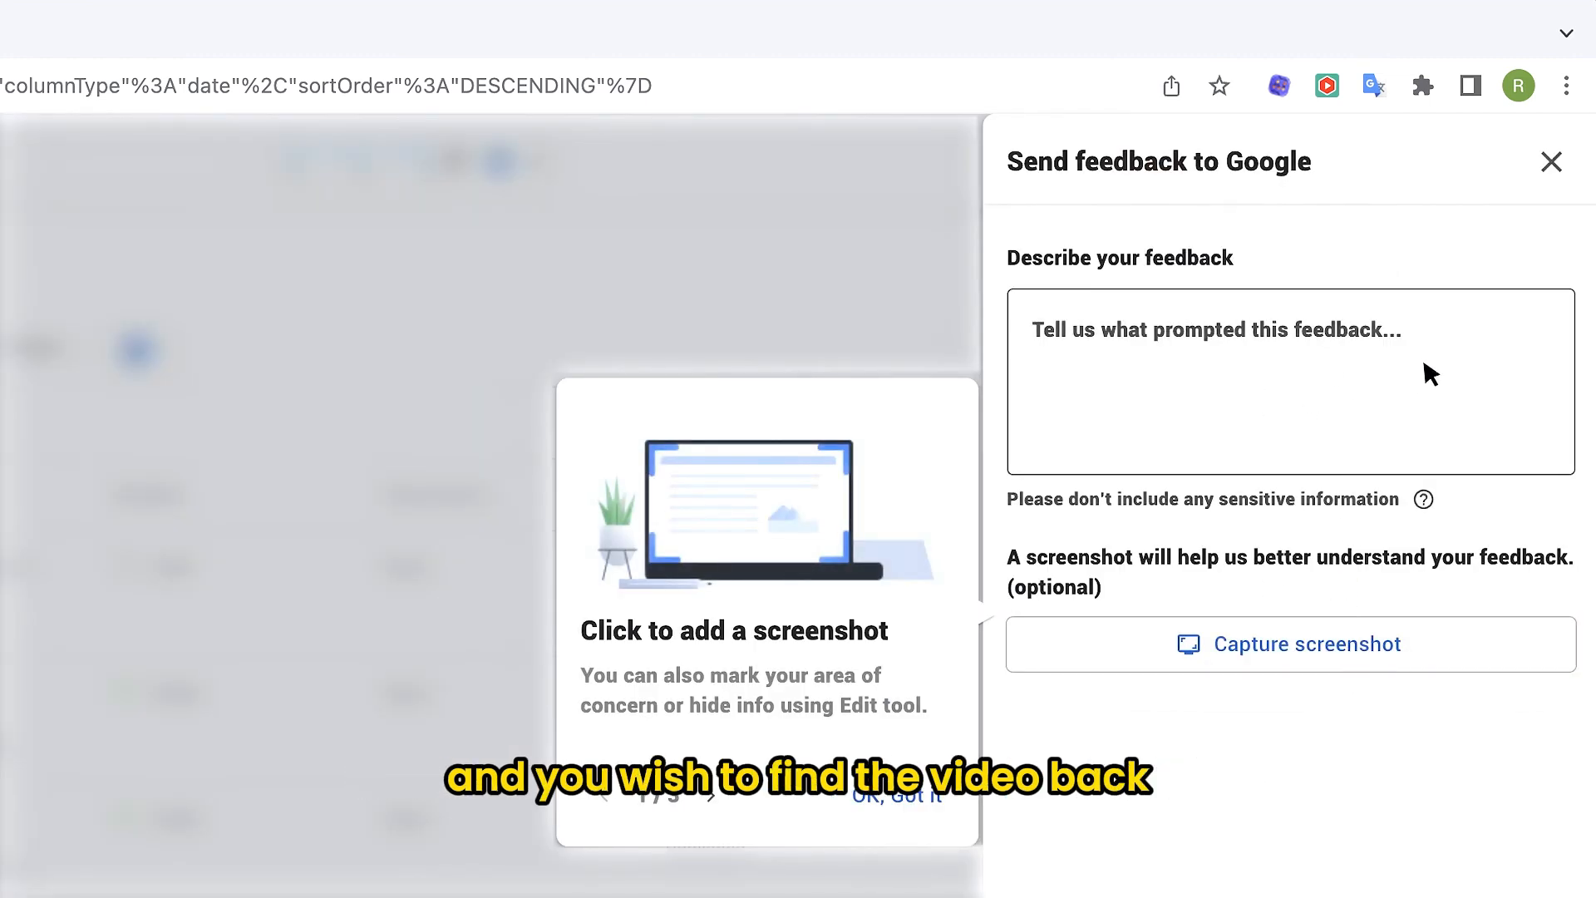
click(1288, 381)
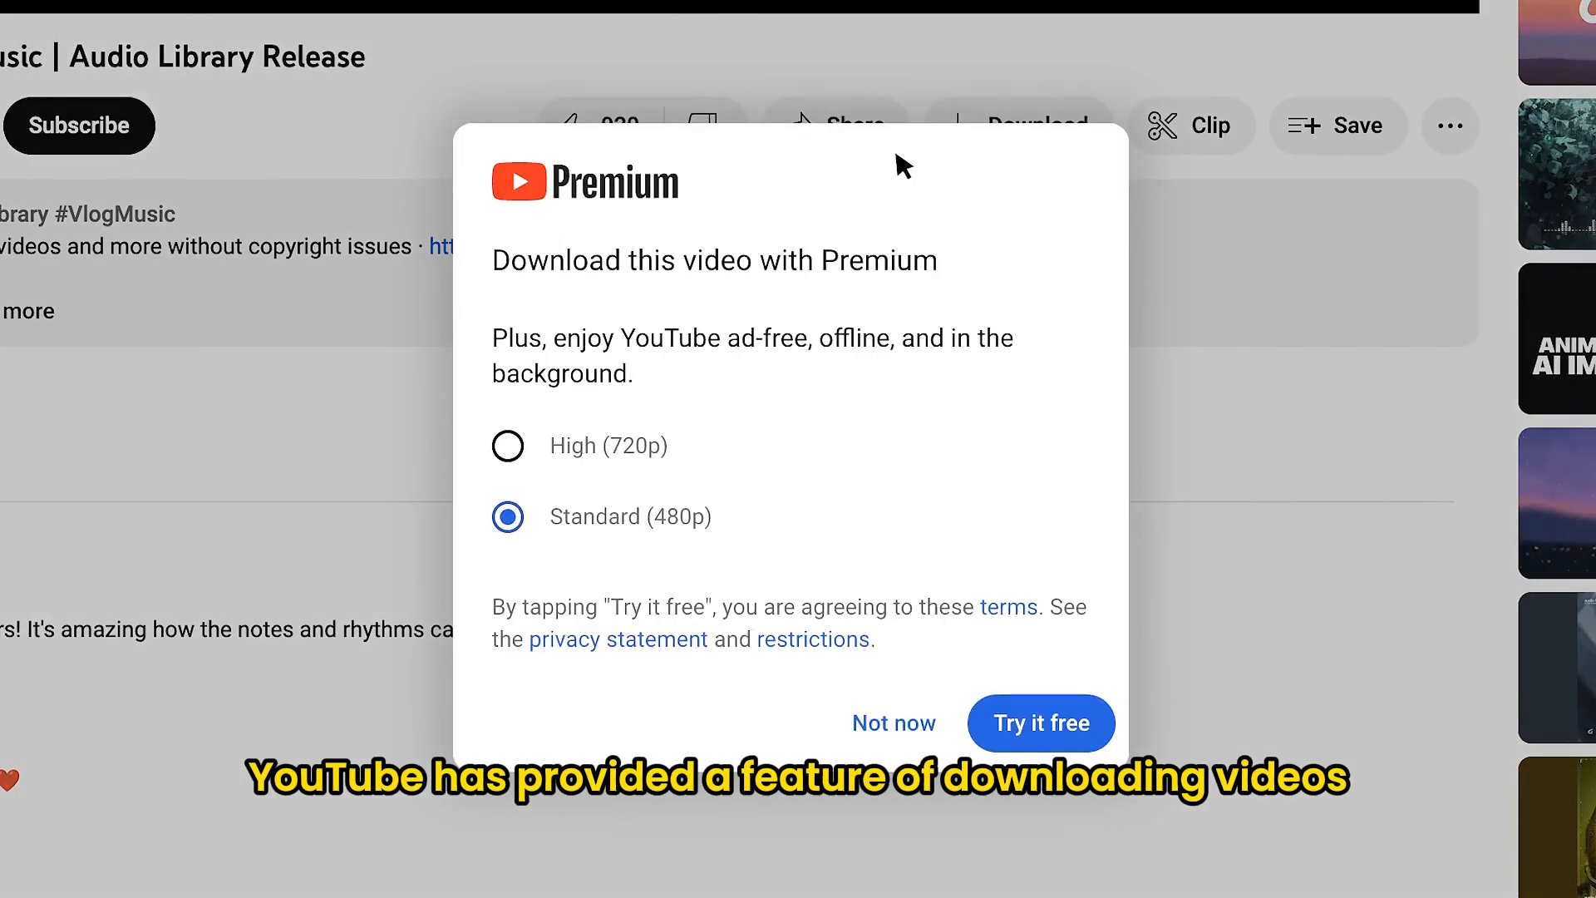
mouse_move(1247, 414)
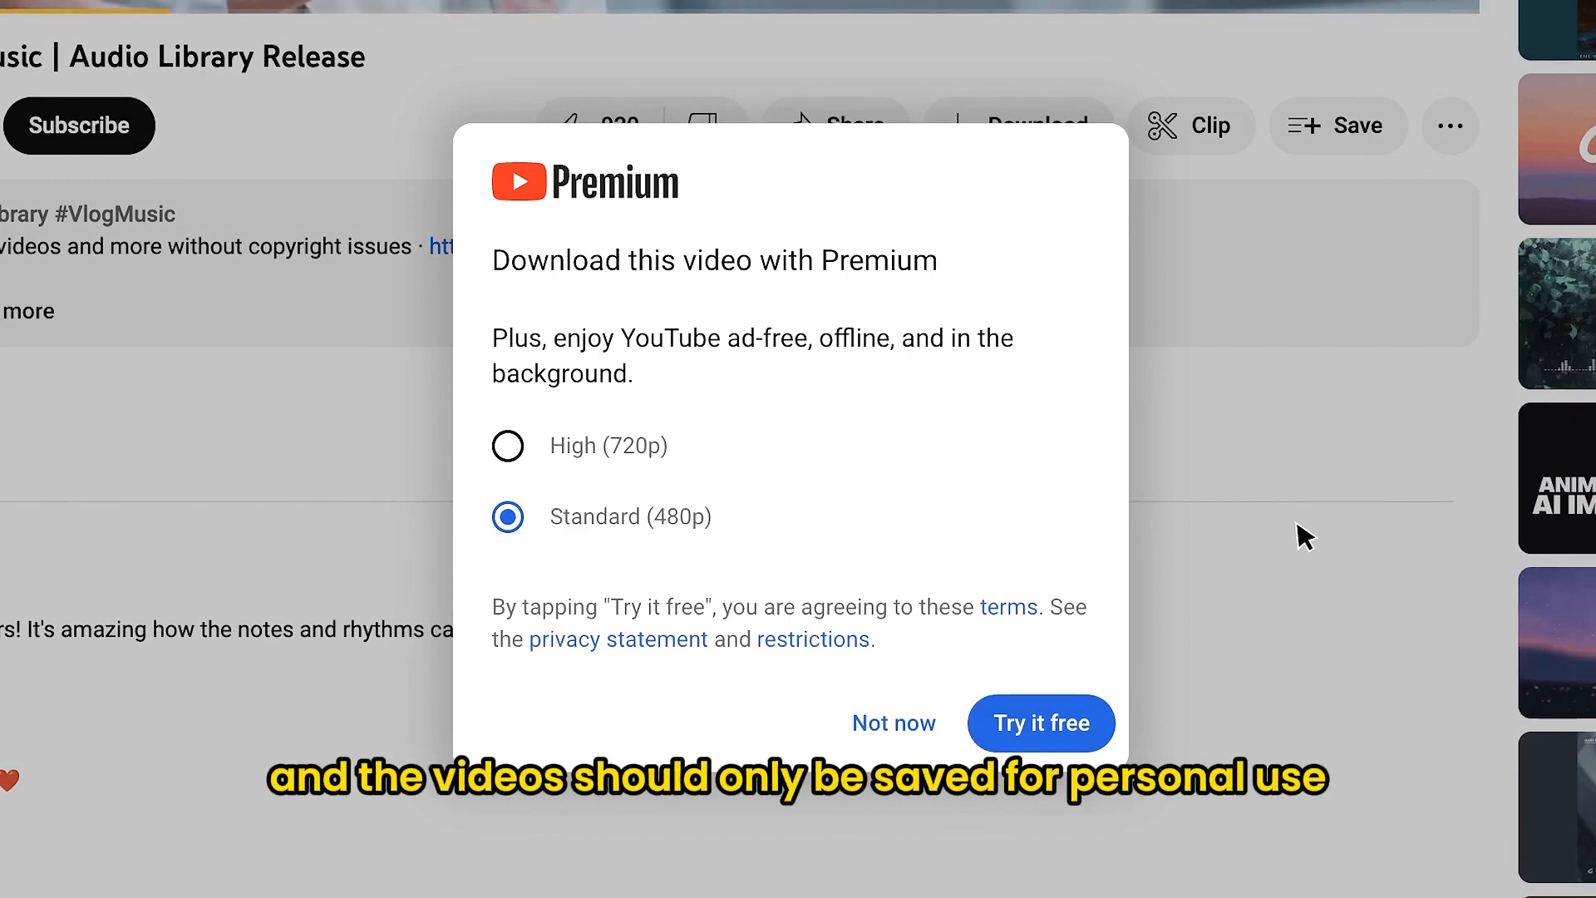
Step: Dismiss the YouTube Premium download dialog with Not now
click(893, 723)
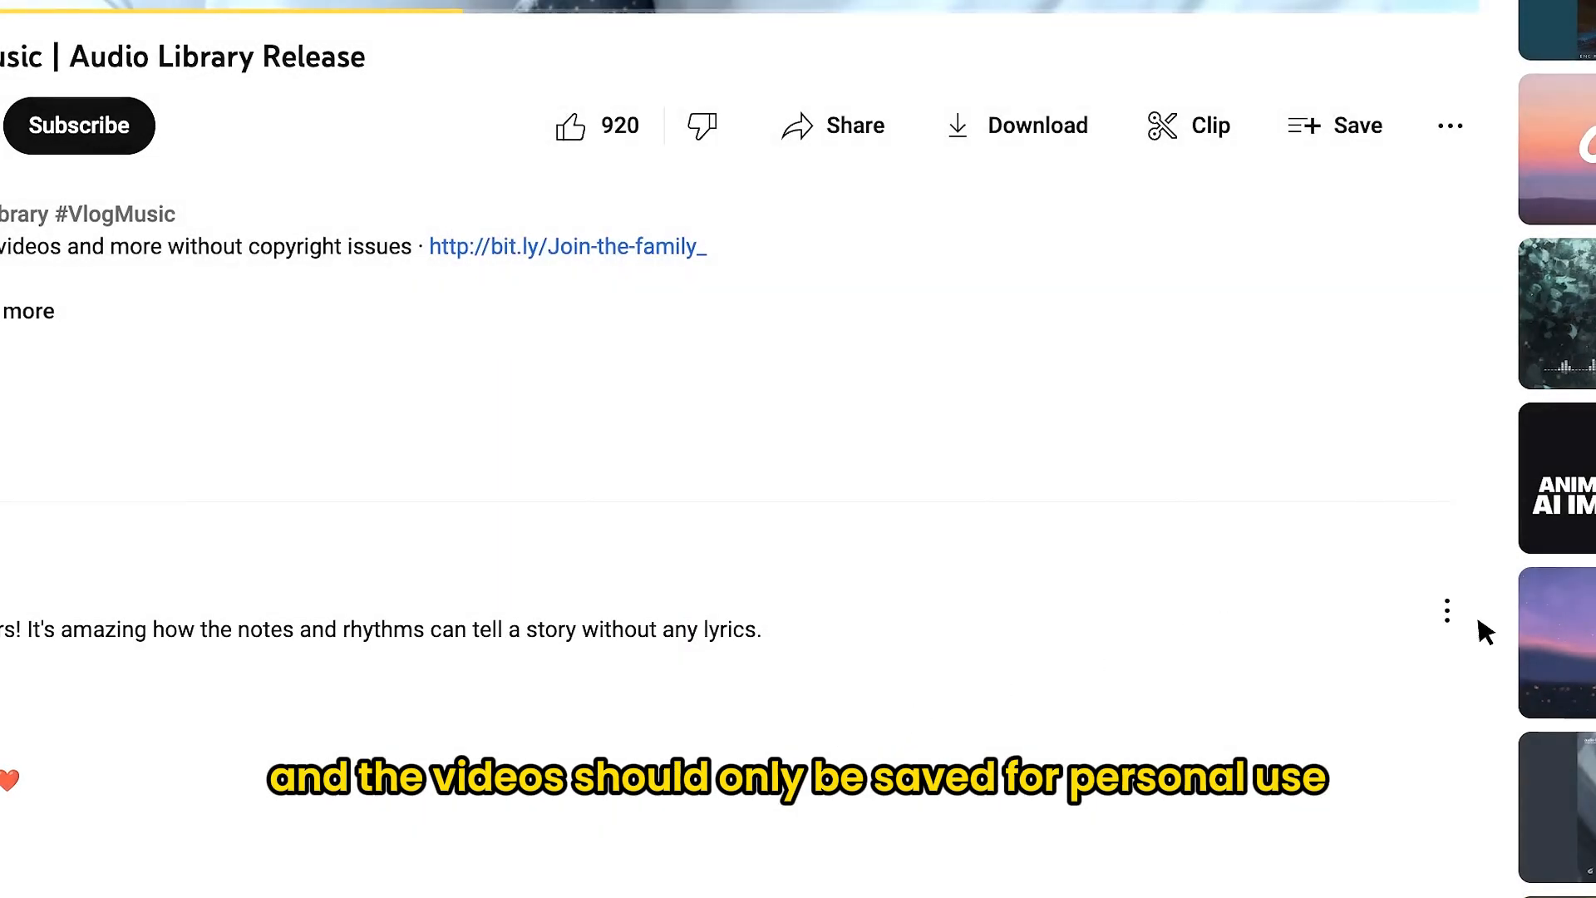